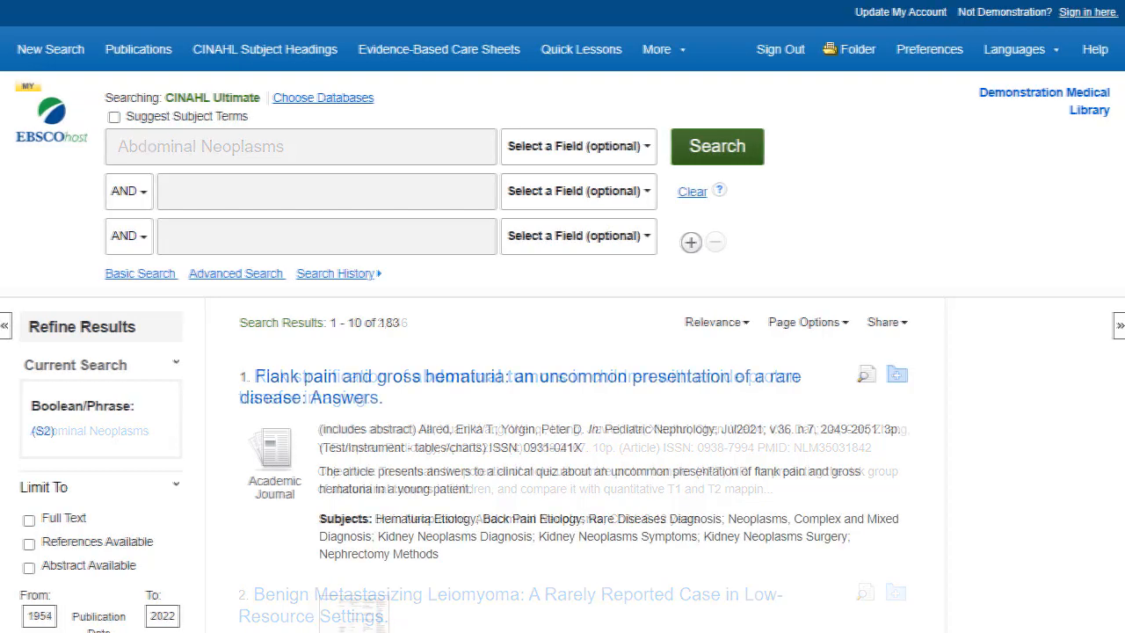
- Expand the search history listing S1 to S5 and edit combined search S5
{"action": "left_click", "coordinate": [693, 192]}
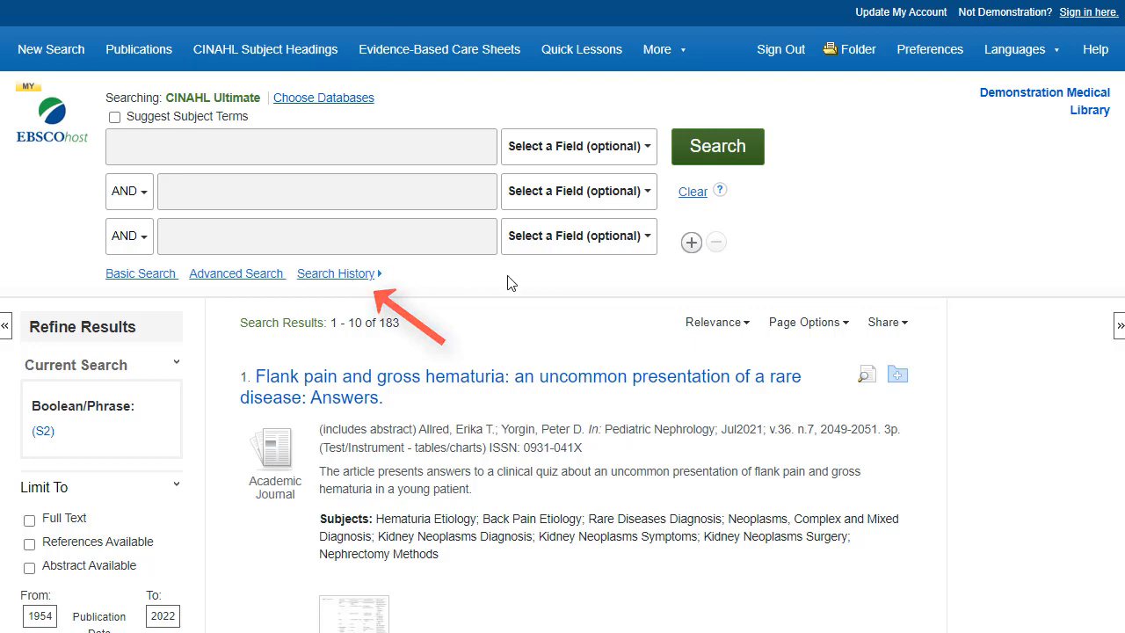
{"action": "left_click", "coordinate": [334, 274]}
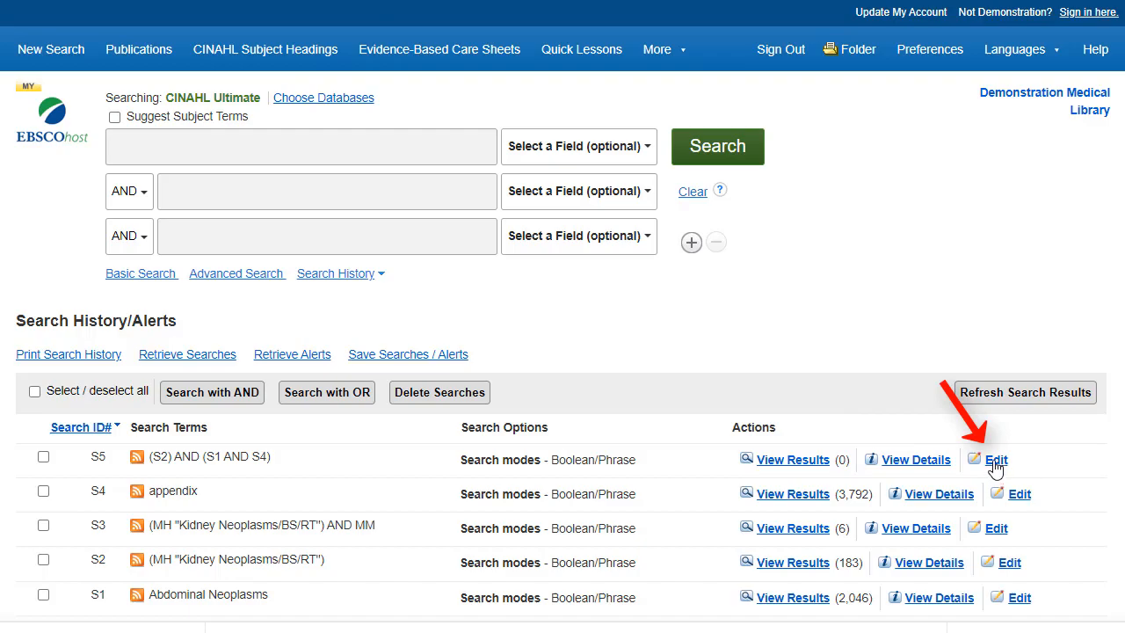
{"action": "left_click", "coordinate": [996, 459]}
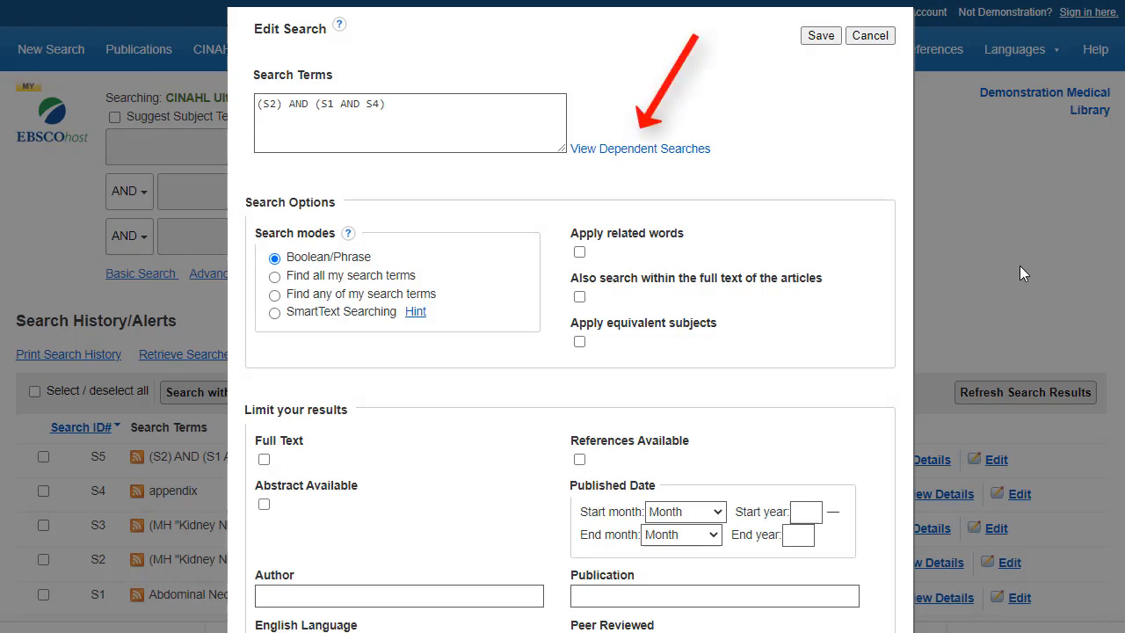
- Cancel the S5 edit form without changes, returning to the search history
{"action": "left_click", "coordinate": [639, 148]}
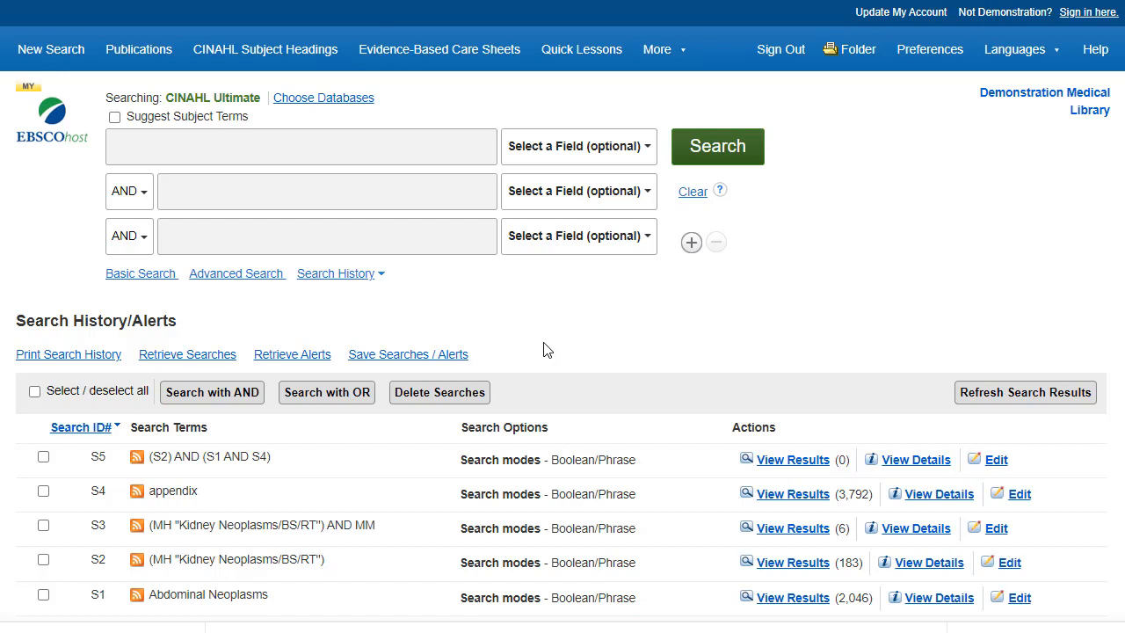
{"action": "mouse_move", "coordinate": [408, 360]}
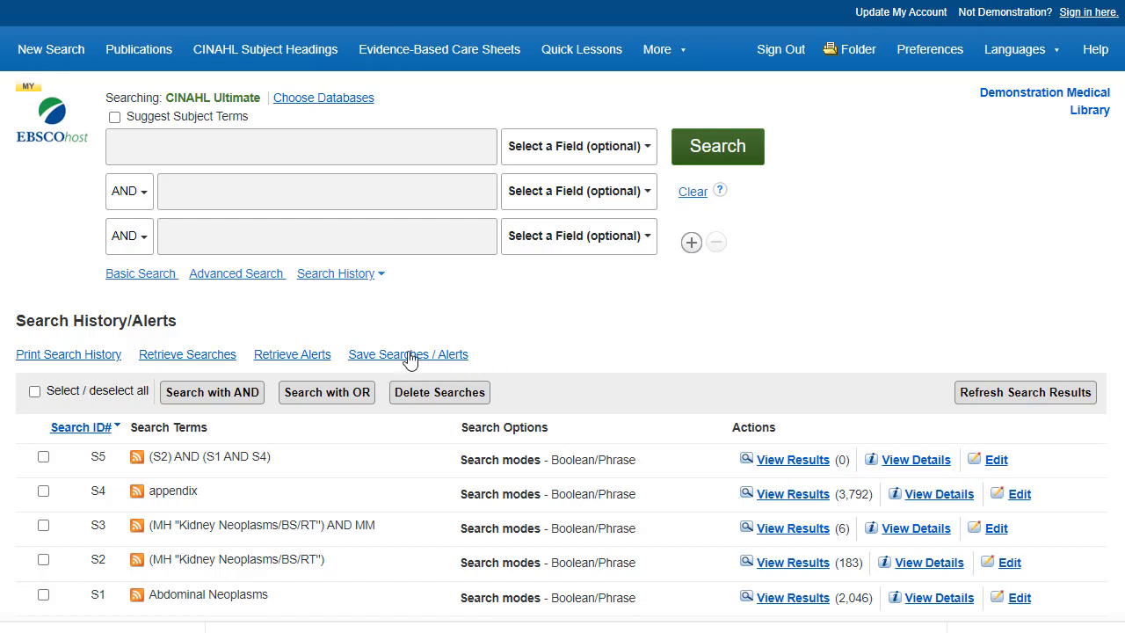
{"action": "mouse_move", "coordinate": [952, 316]}
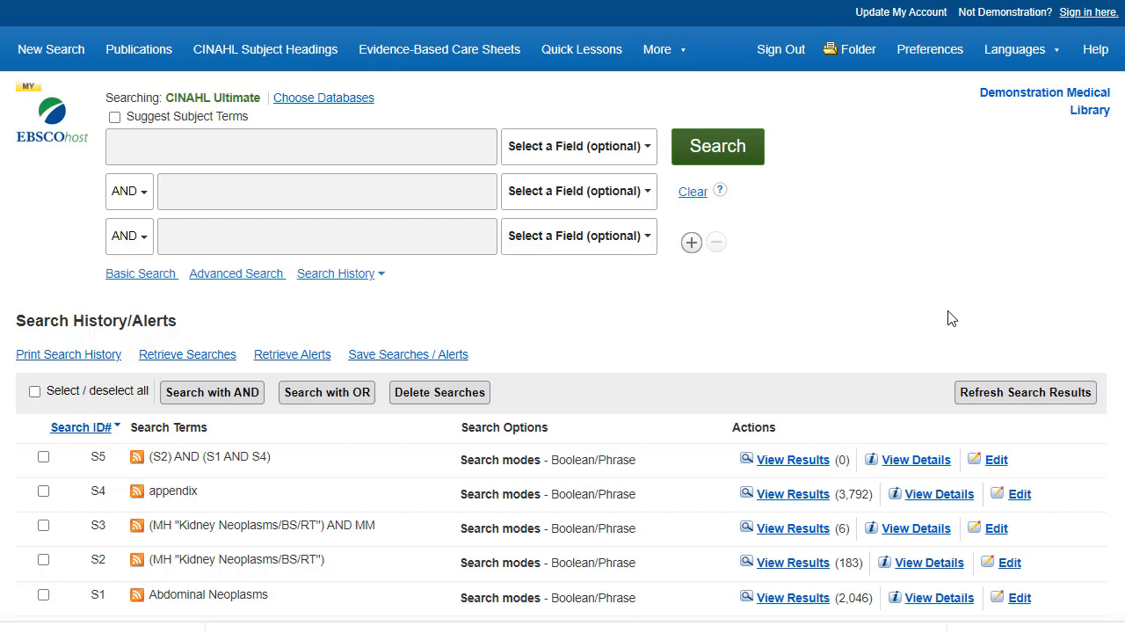
- Start Save Searches / Alerts for the current search history
{"action": "left_click", "coordinate": [408, 355]}
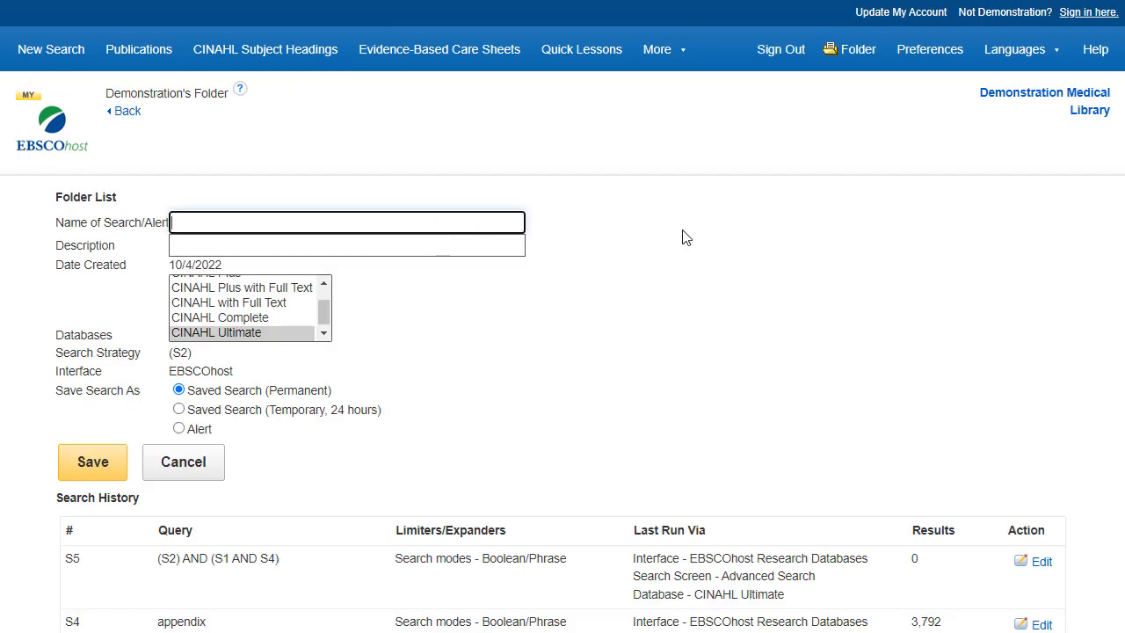
- Name the saved search 'Neoplasms', keep Saved Search (Permanent), and save it
{"action": "type", "text": "Neopl"}
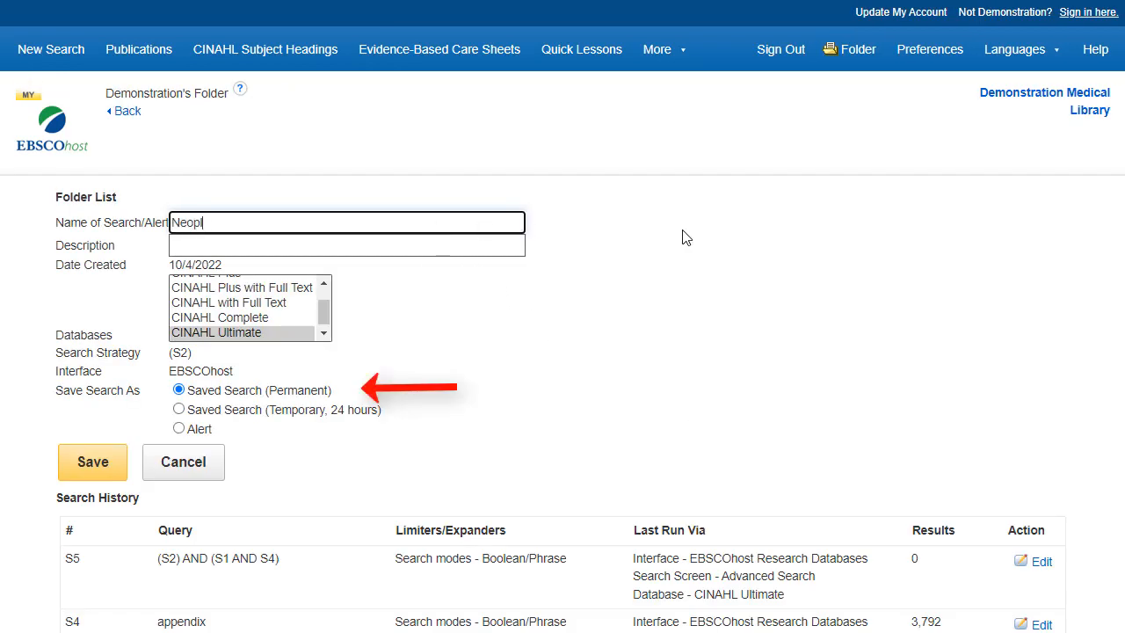
{"action": "type", "text": "asms"}
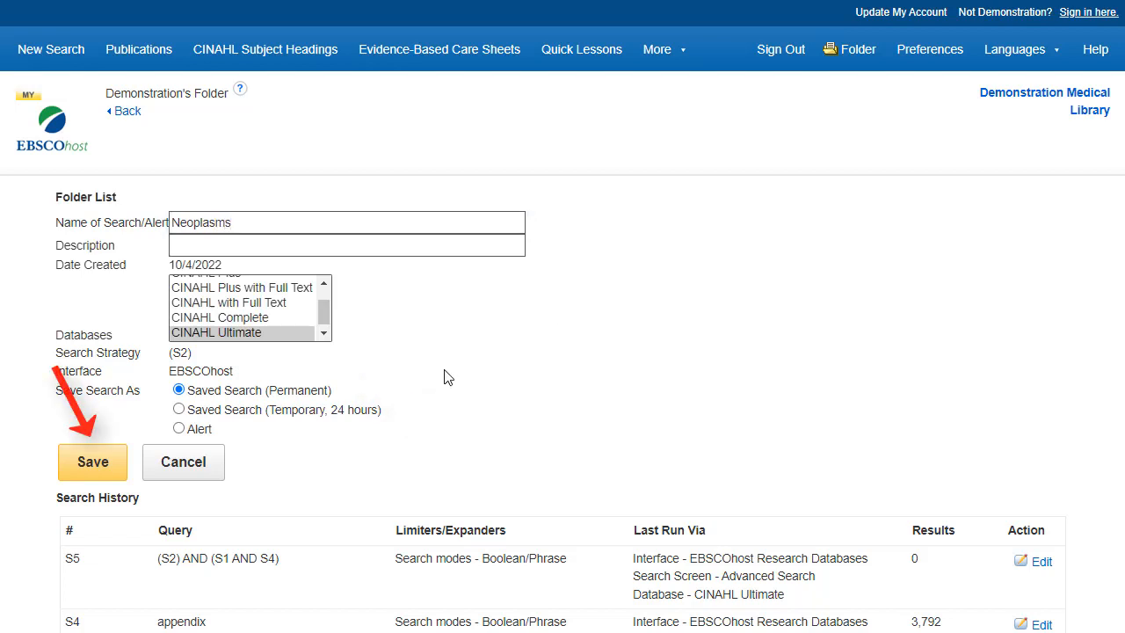
{"action": "left_click", "coordinate": [91, 461]}
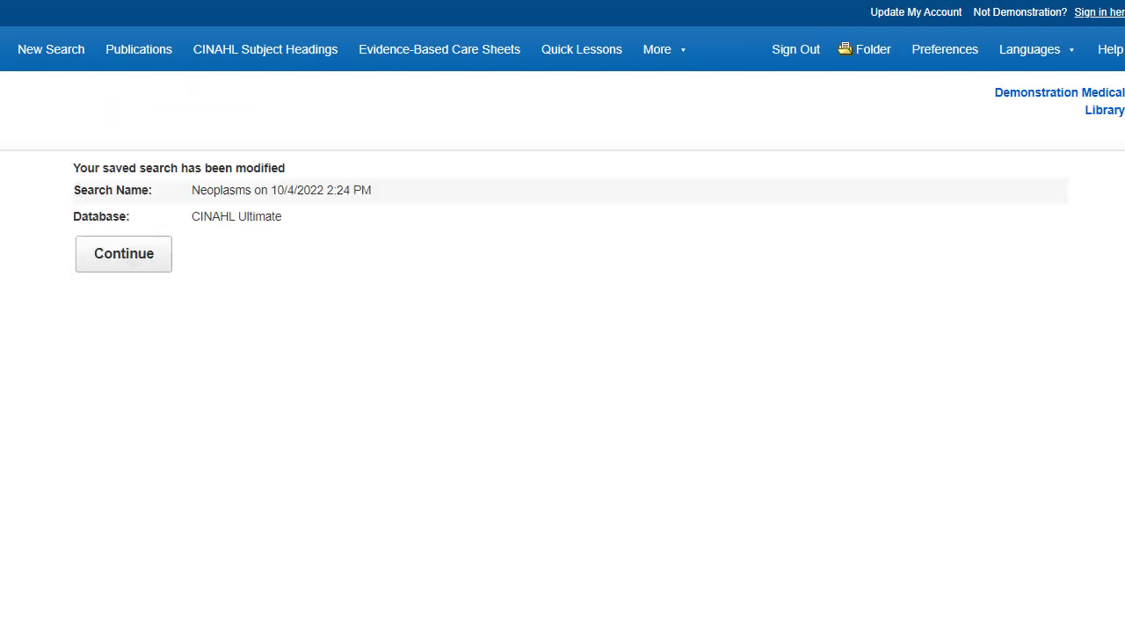
- Continue to My Folder's Saved Searches and edit the Neoplasms saved search
{"action": "left_click", "coordinate": [123, 253]}
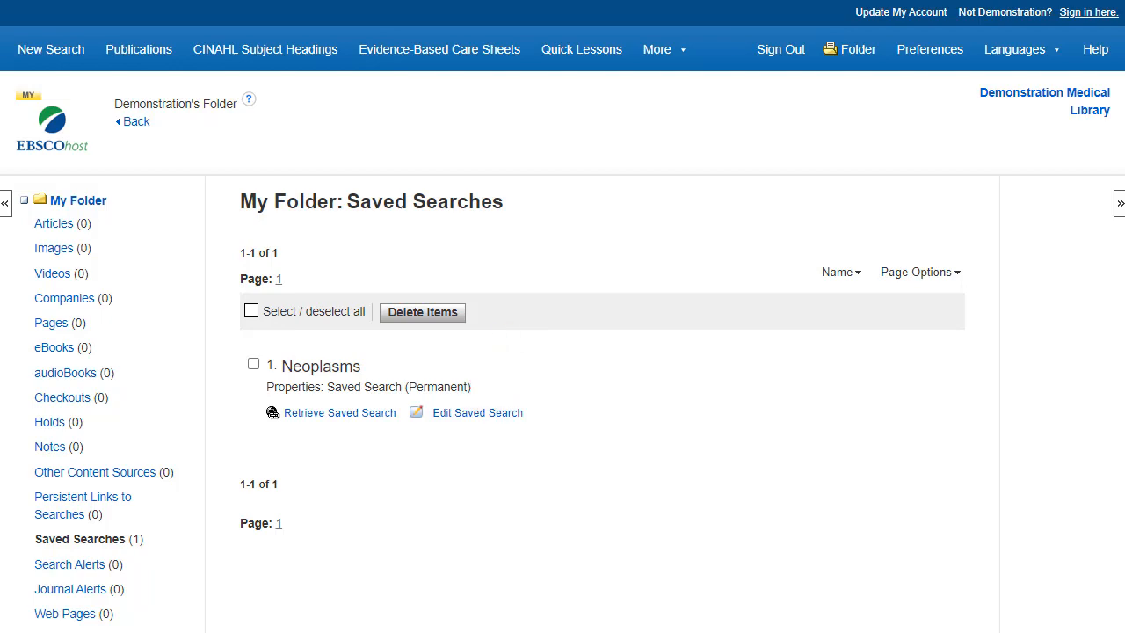
{"action": "left_click", "coordinate": [478, 411]}
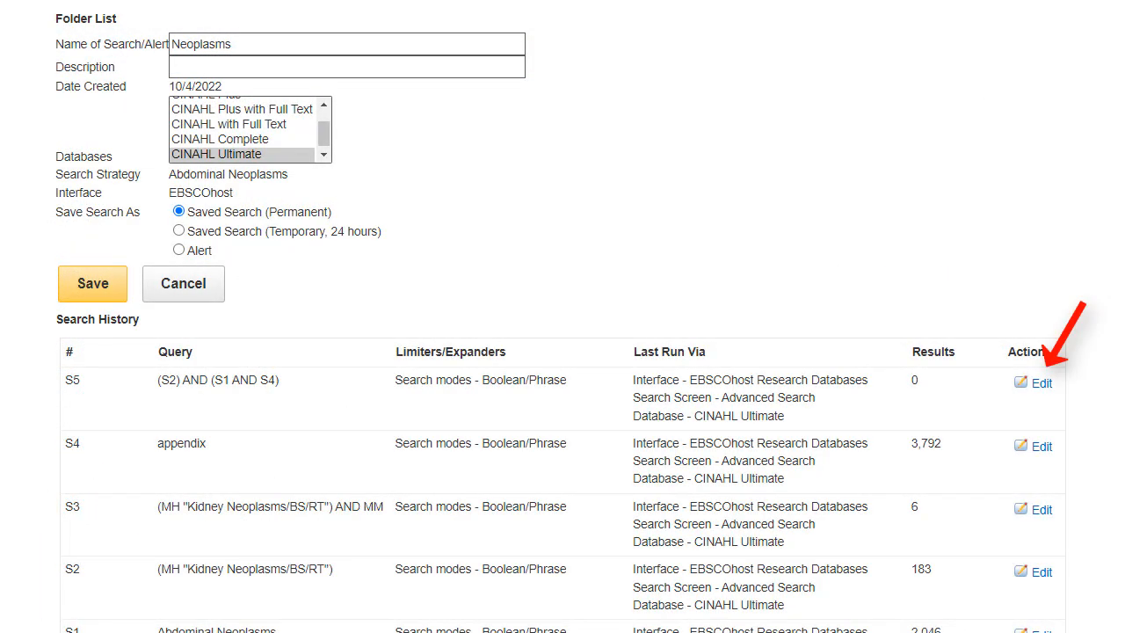